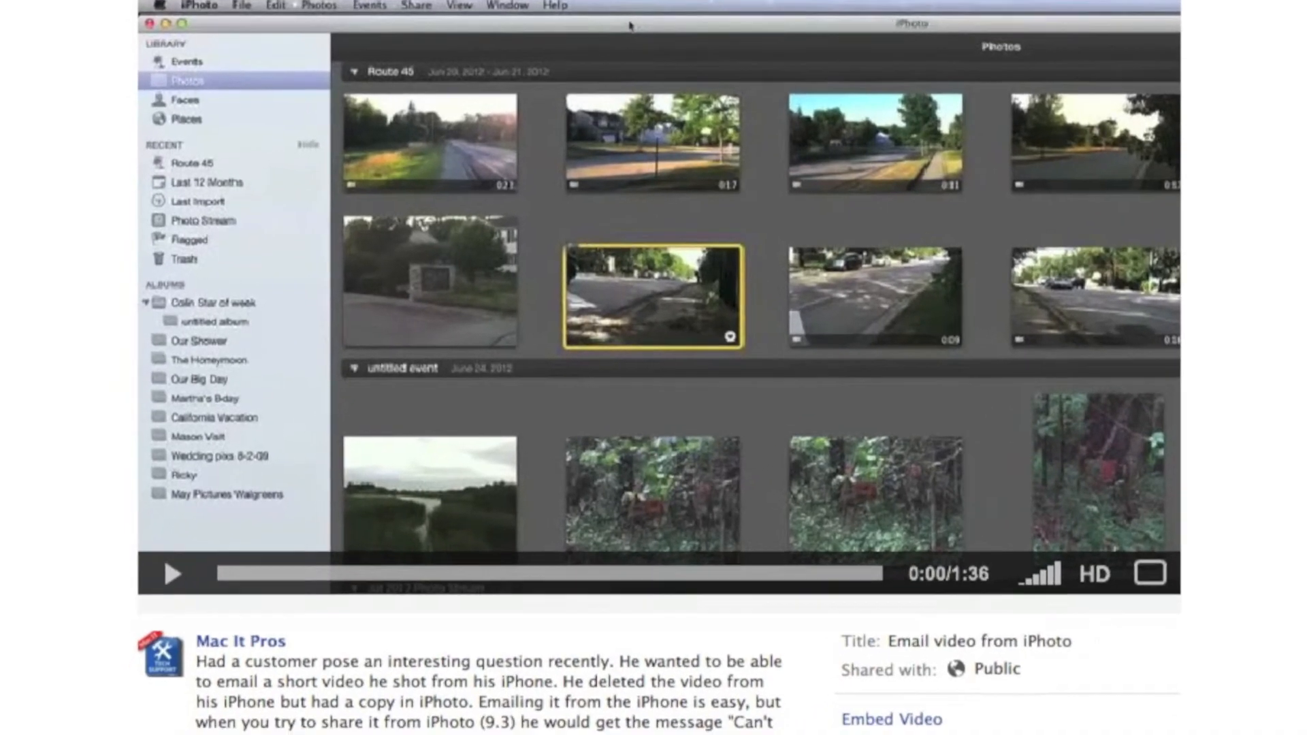
- Attach 'Large email File' from the Desktop to the WeTransfer transfer
{"action": "scroll", "scroll_direction": "down", "scroll_amount": 3}
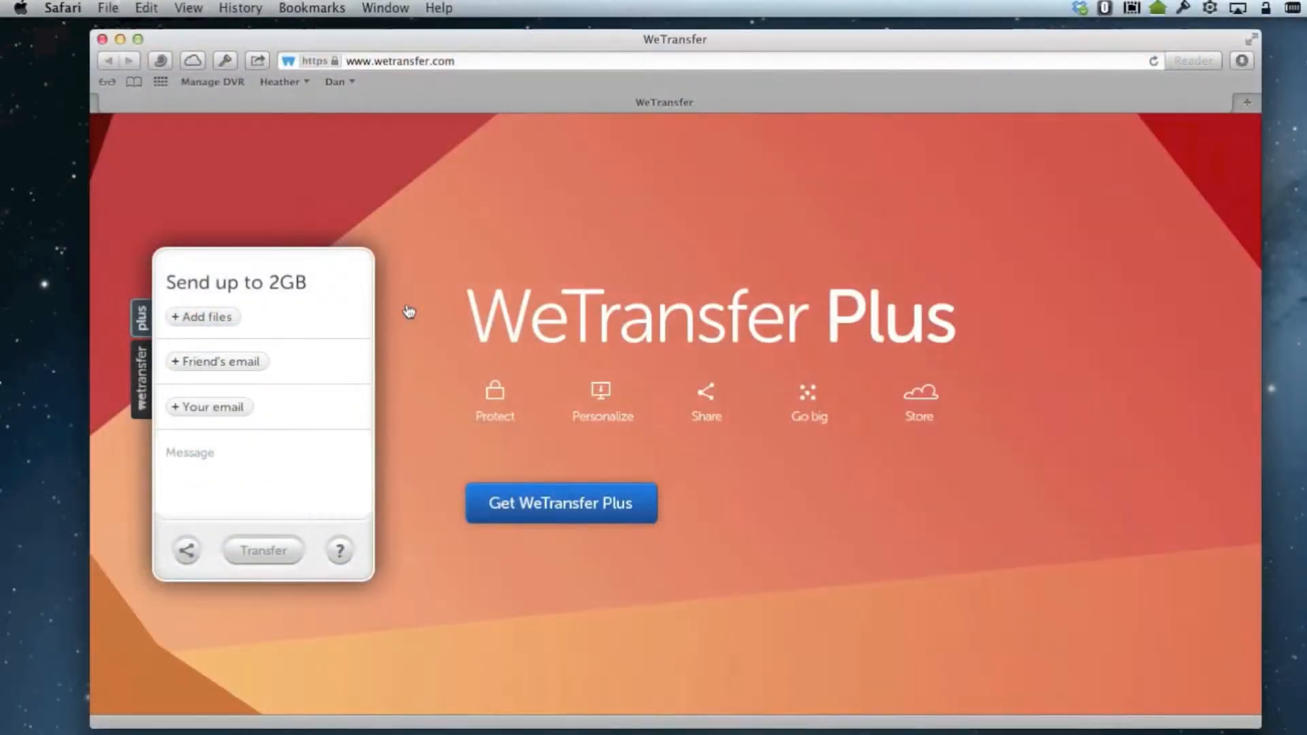
{"action": "mouse_move", "coordinate": [256, 314]}
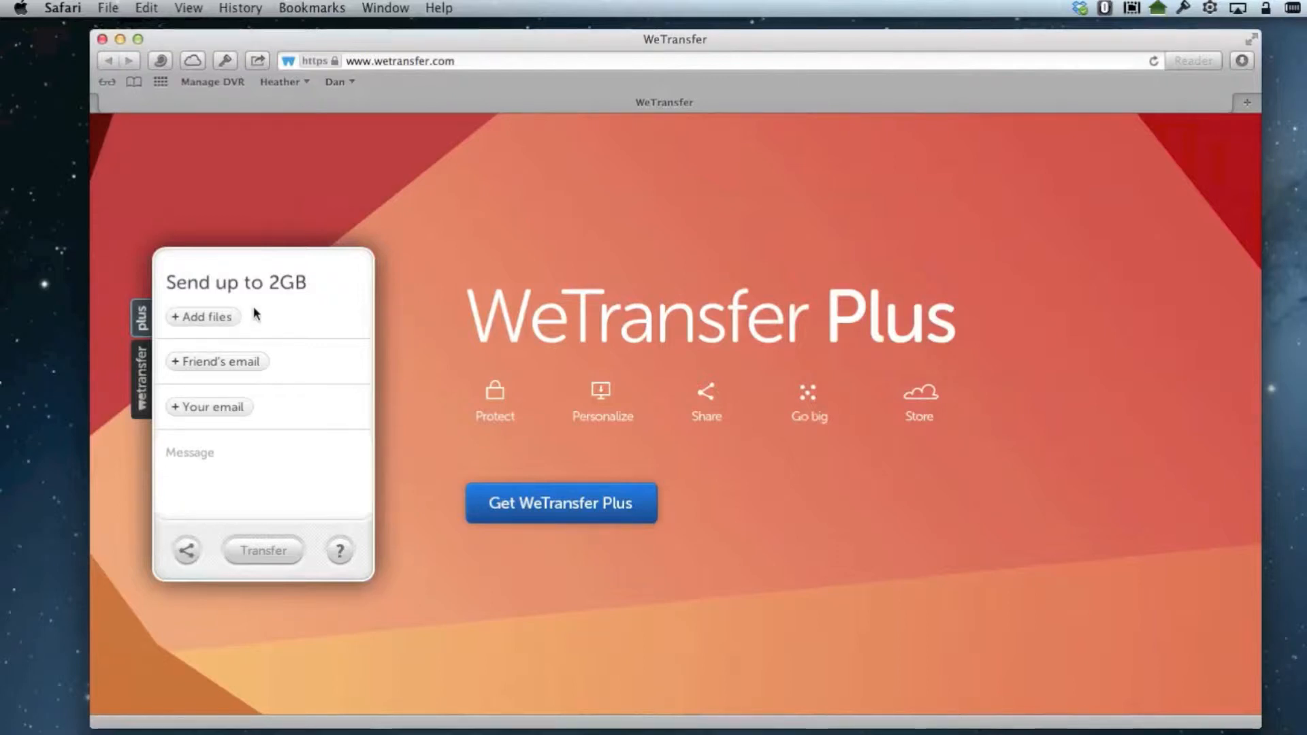
{"action": "left_click", "coordinate": [202, 317]}
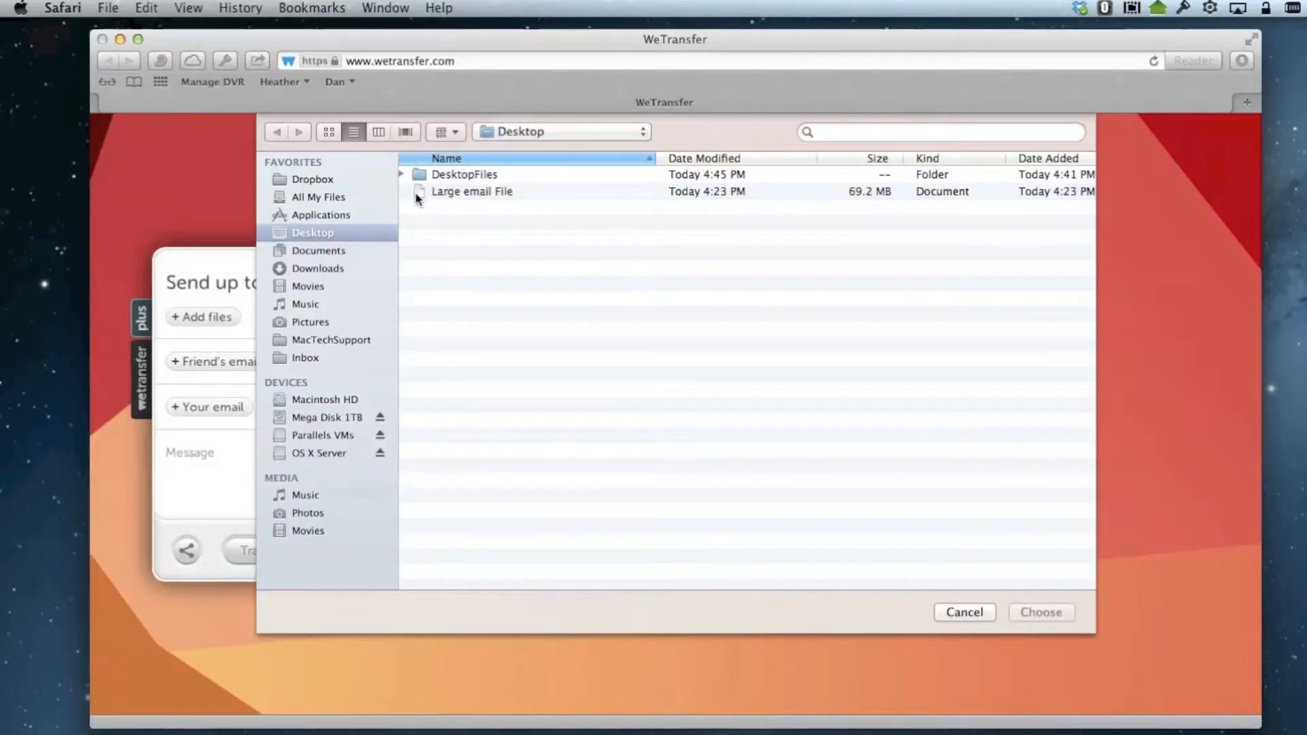
{"action": "left_click", "coordinate": [472, 191]}
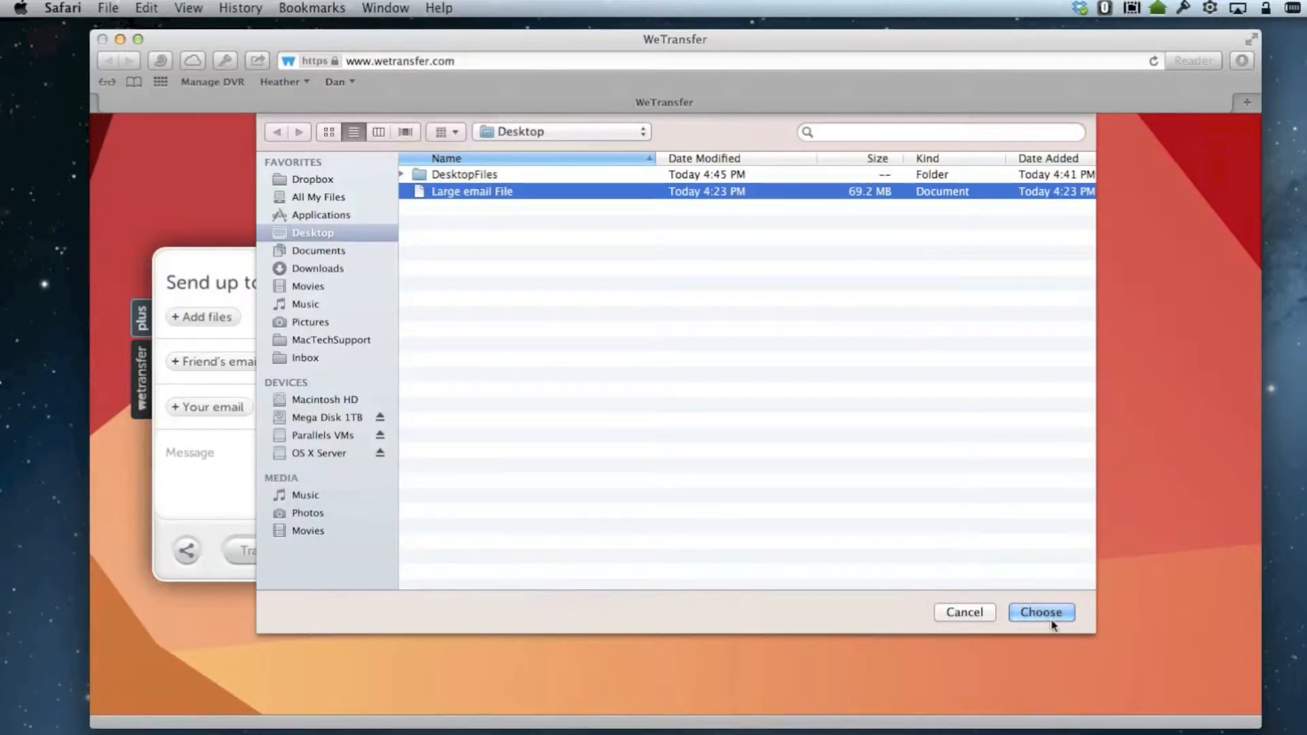
{"action": "left_click", "coordinate": [1040, 612]}
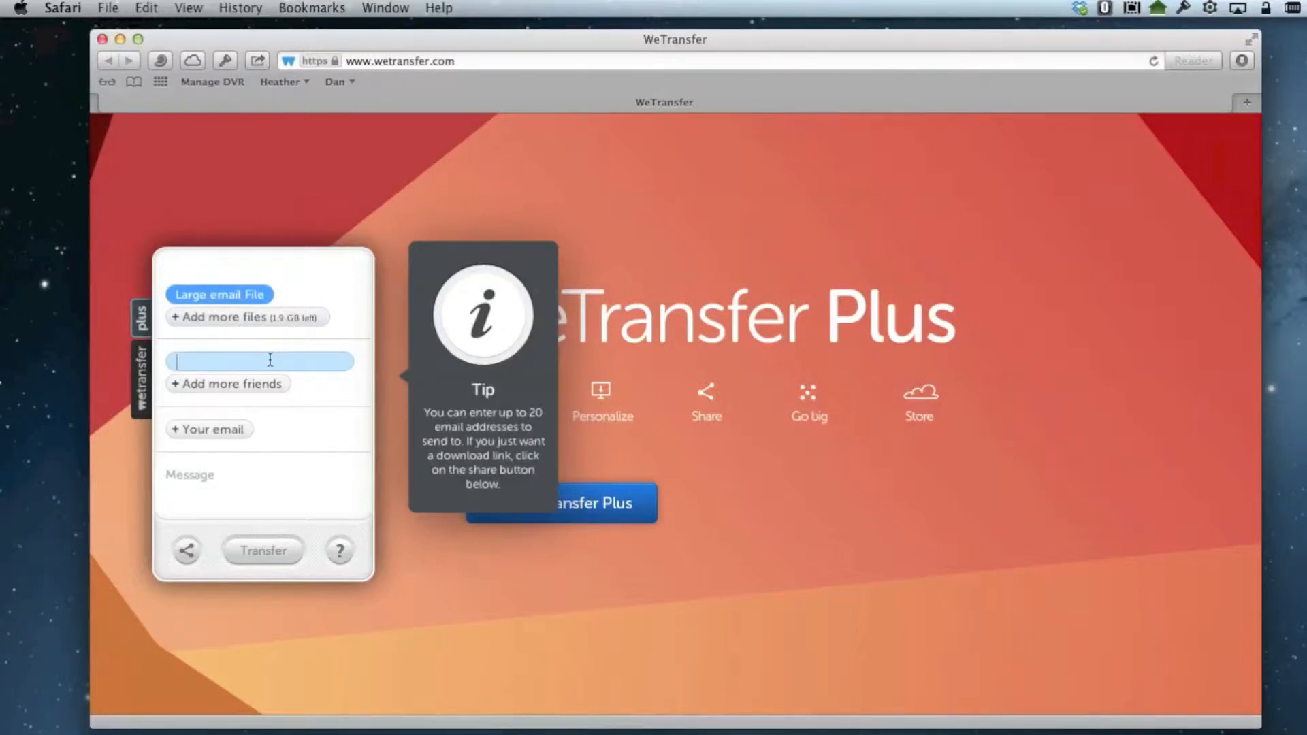
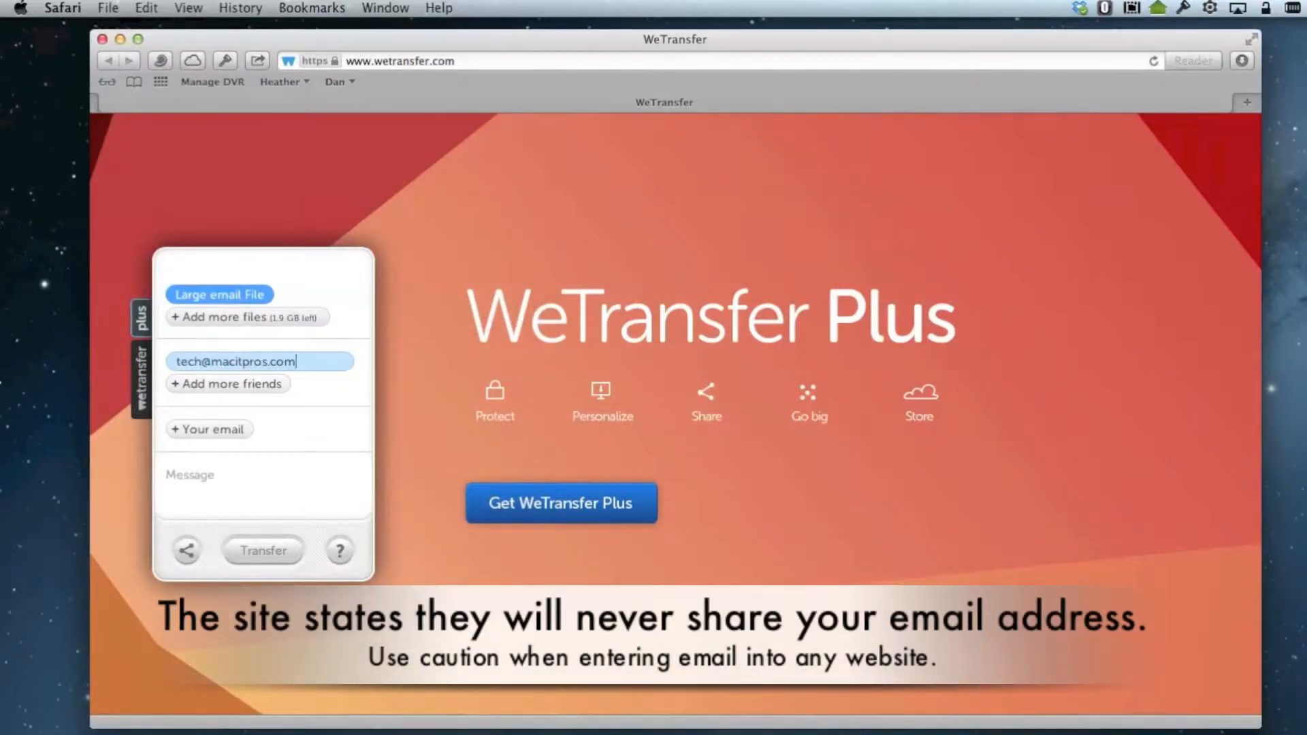
- Enter the friend's address as recipient and your own address as sender
{"action": "left_click", "coordinate": [209, 429]}
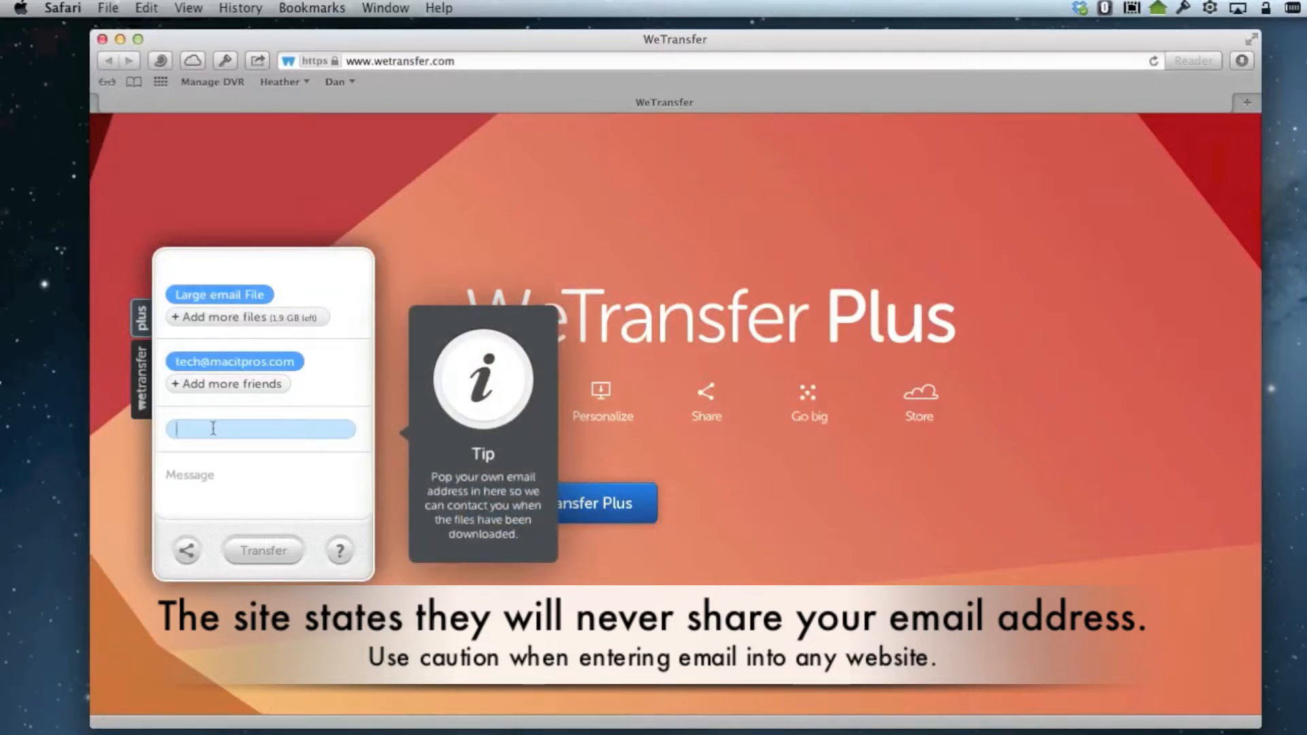
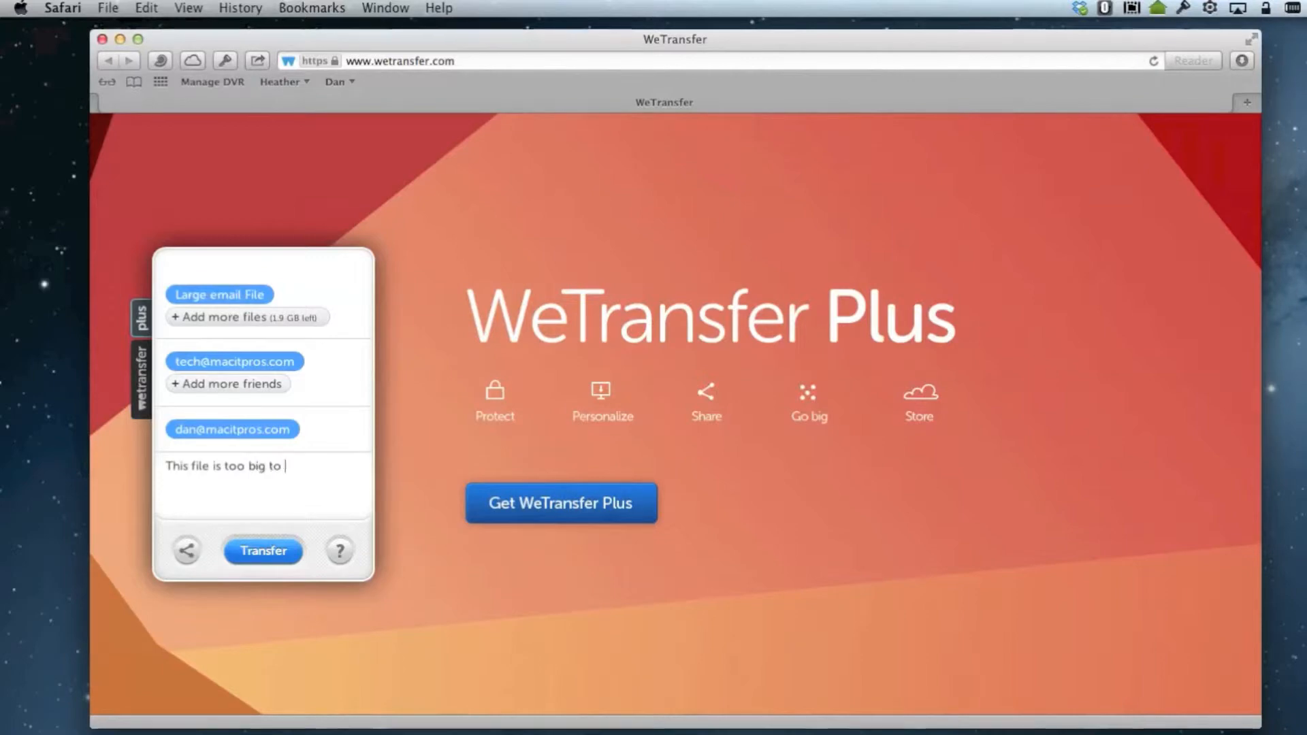
- Finish the message 'This file is too big to email.' and send the transfer
{"action": "type", "text": "e"}
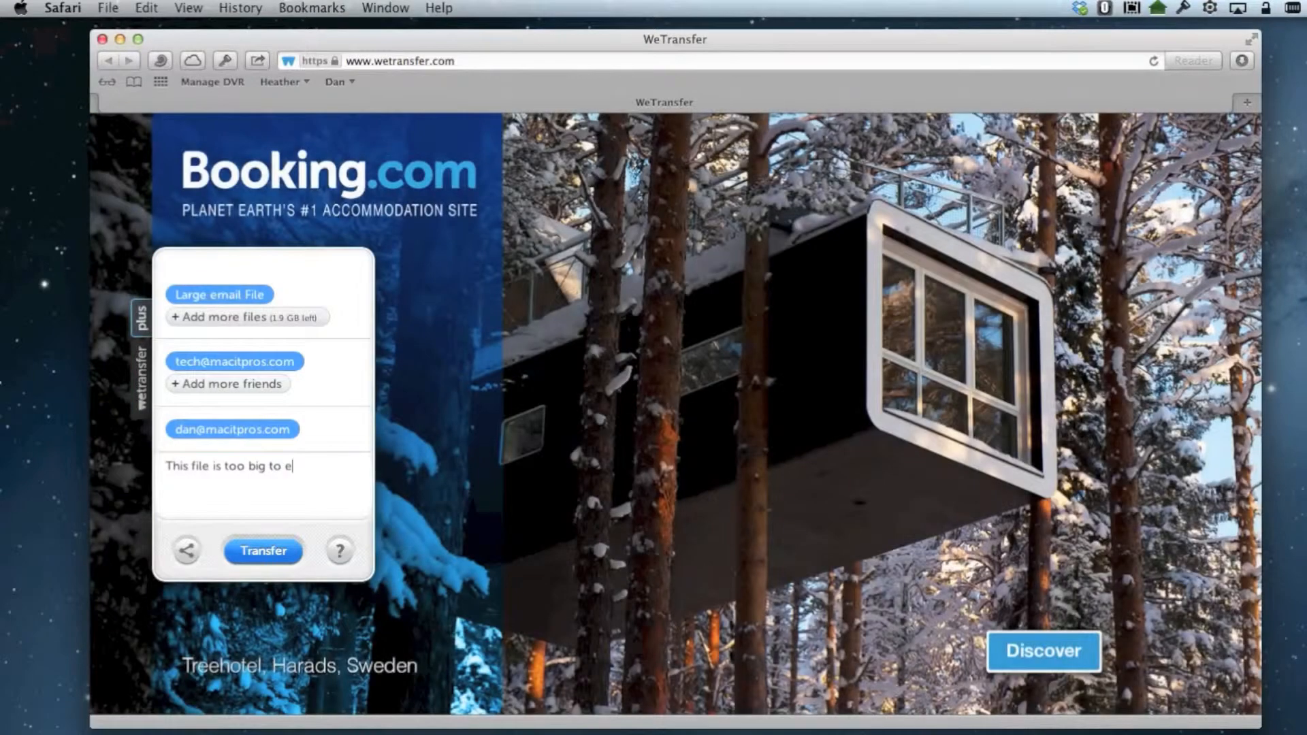
{"action": "type", "text": "mail."}
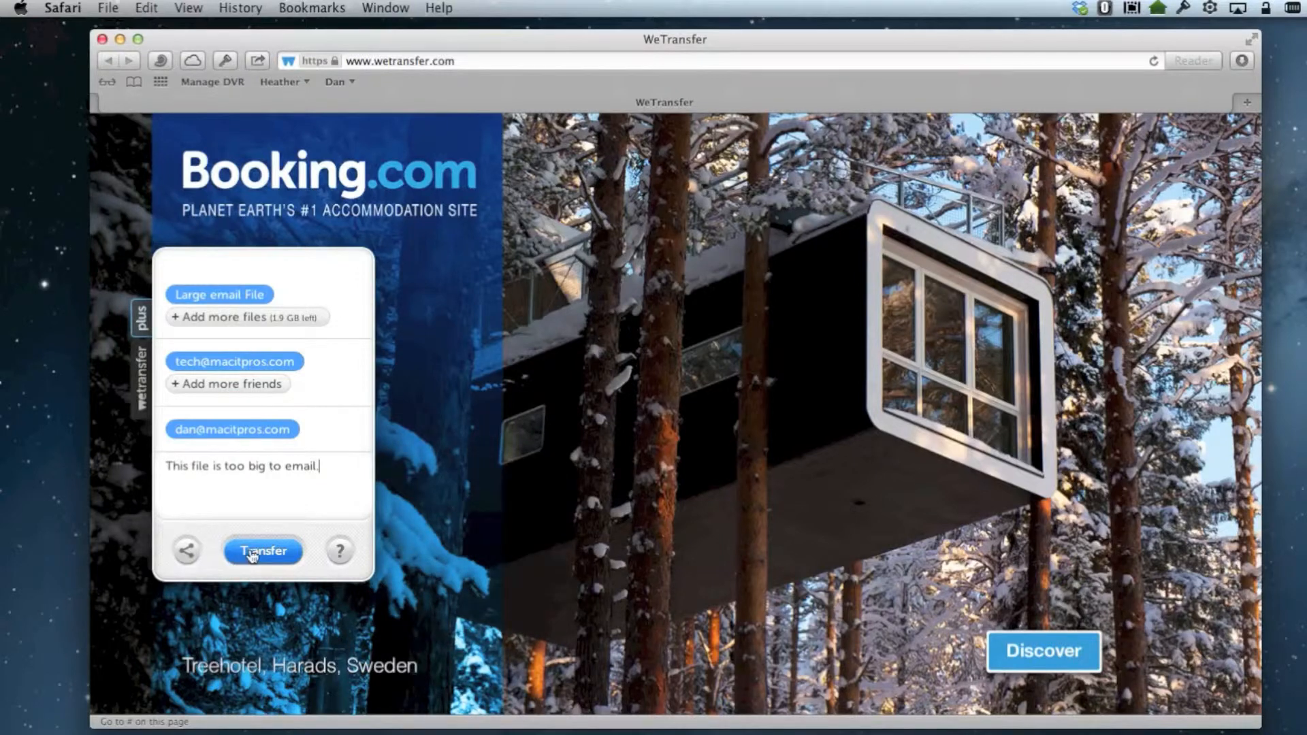
{"action": "left_click", "coordinate": [263, 550]}
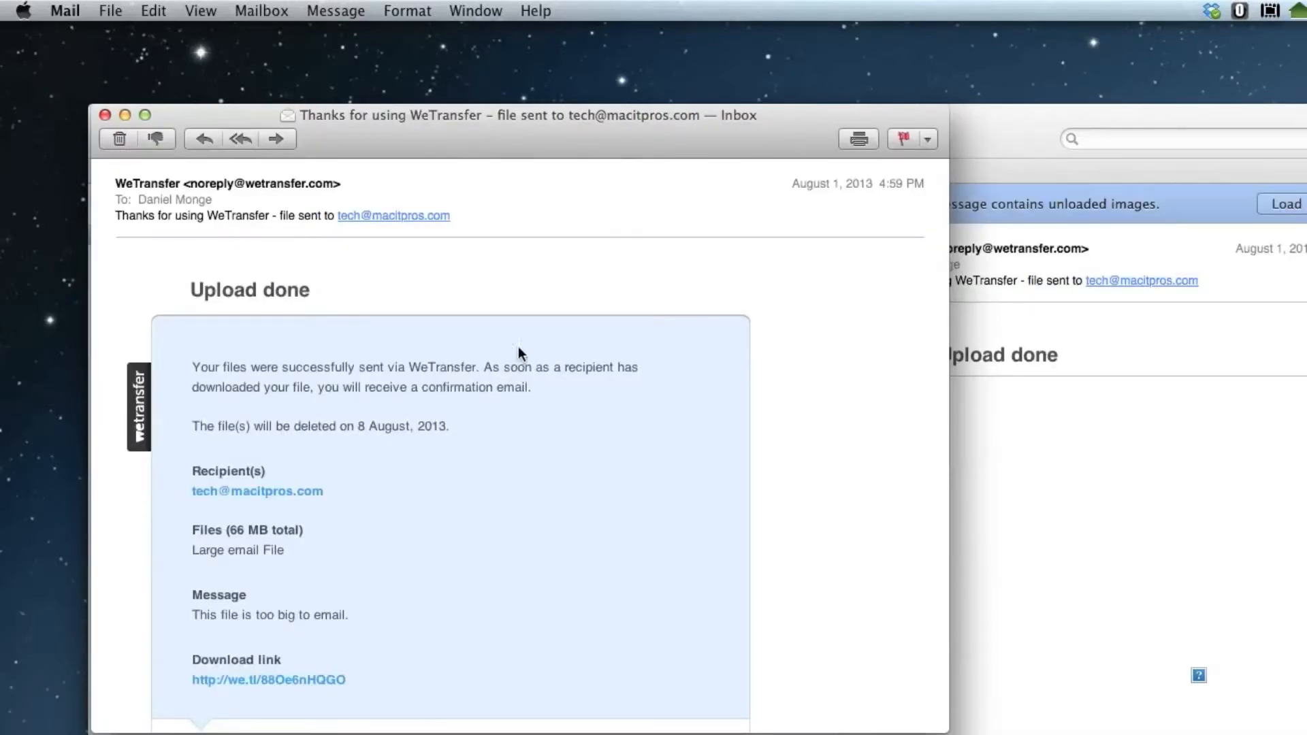
- Read the upload-done and 'You've got files' emails, then close the message window
{"action": "scroll", "scroll_direction": "down", "scroll_amount": 3}
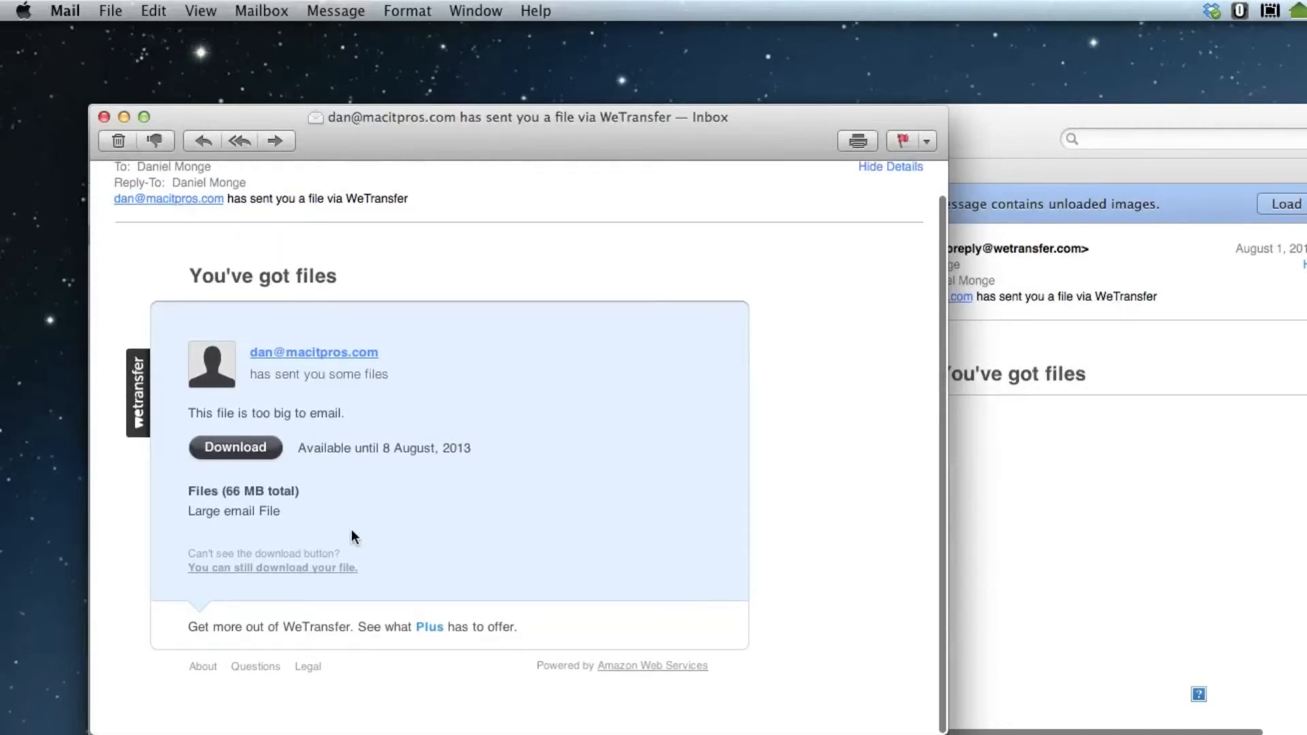
{"action": "left_click", "coordinate": [235, 448]}
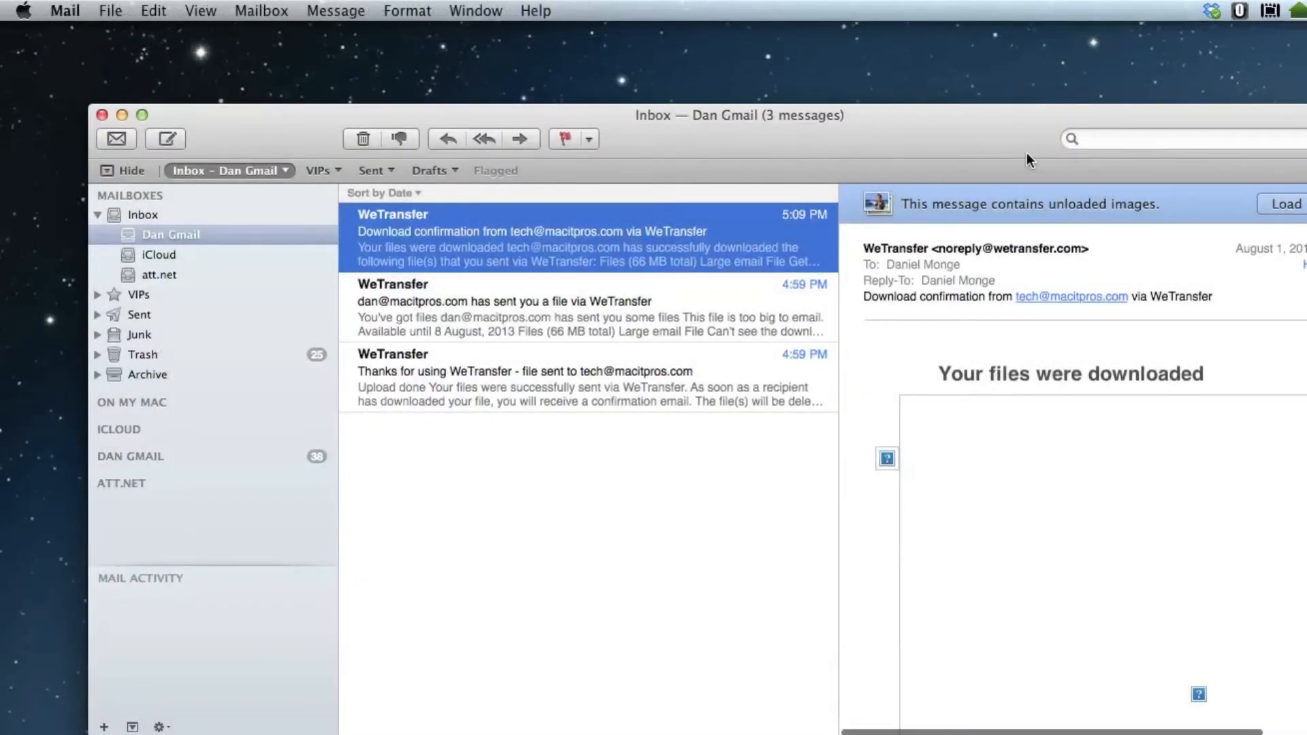
{"action": "mouse_move", "coordinate": [554, 241]}
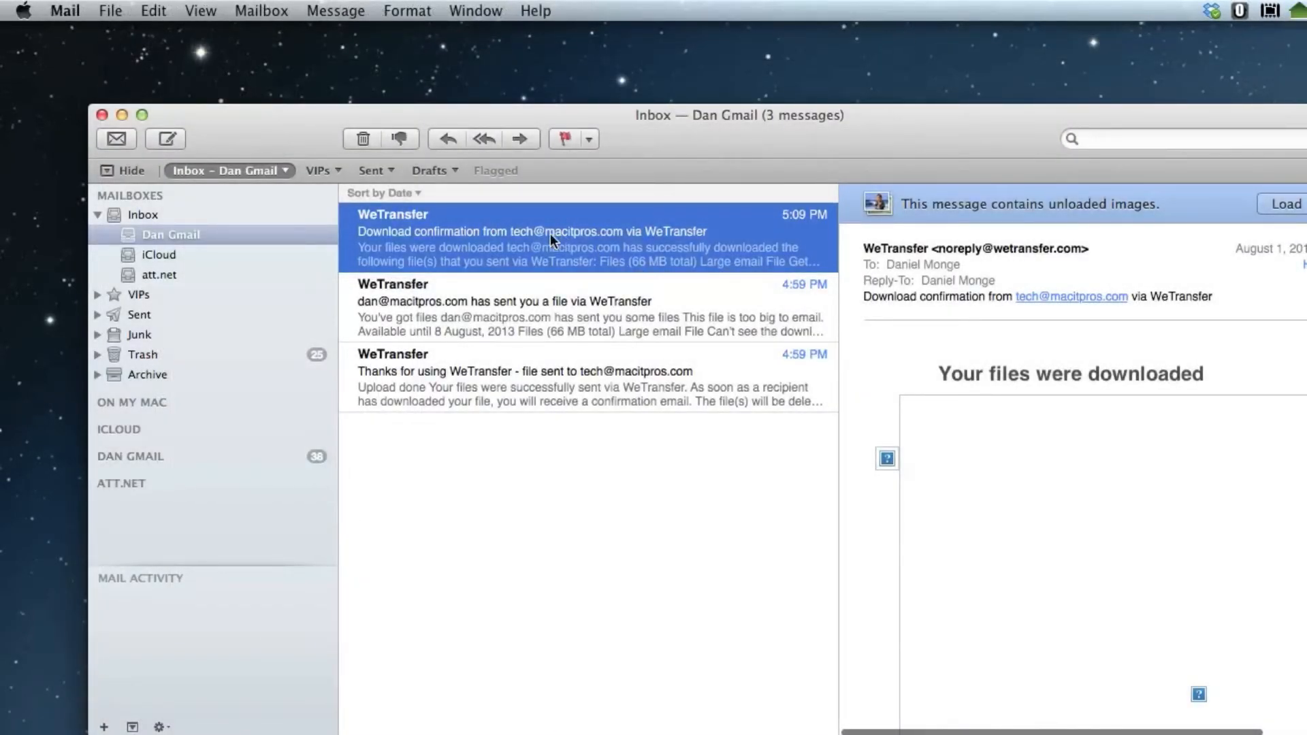
- Open the 'Download confirmation' email showing the friend downloaded Large email File
{"action": "double_click", "coordinate": [550, 237]}
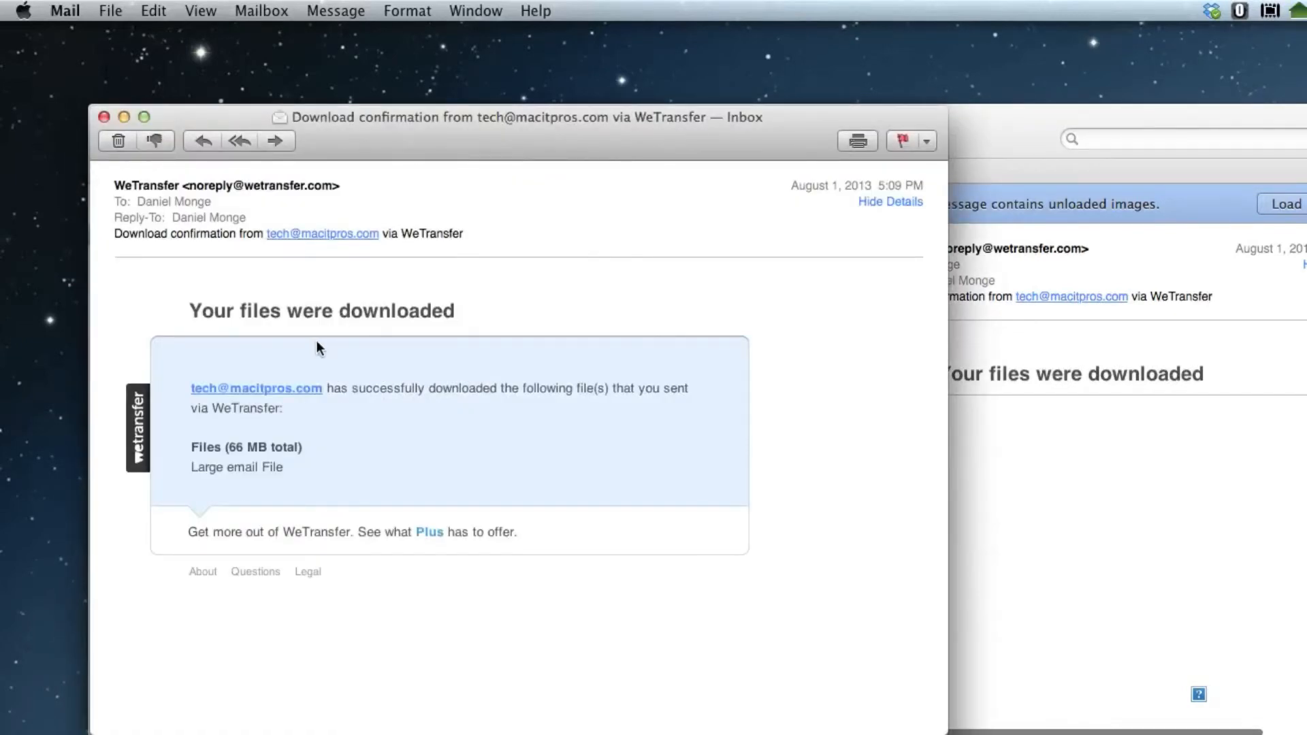
{"action": "mouse_move", "coordinate": [343, 397]}
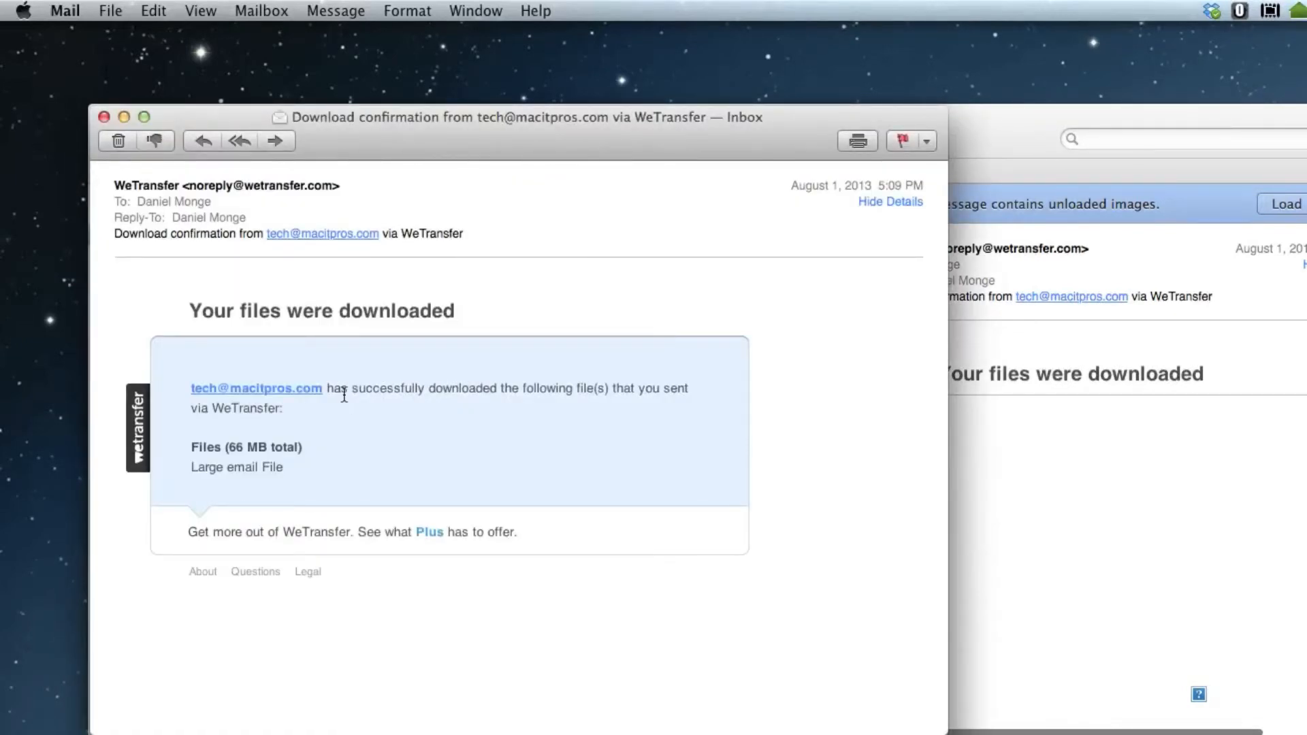